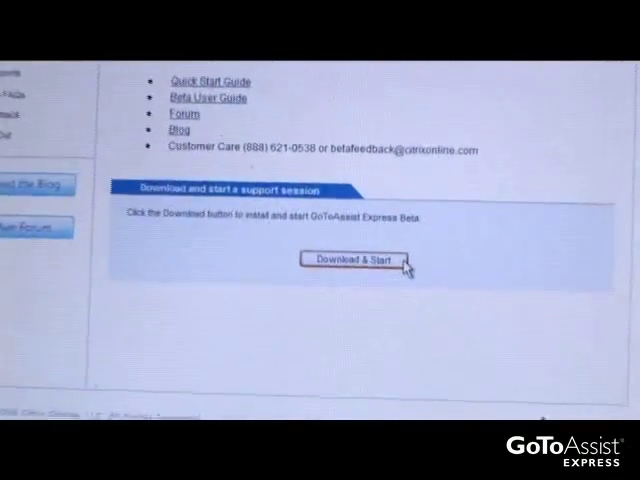
- Download and start GoToAssist Express Beta from the browser to reach its Invite Customer screen
left_click(349, 262)
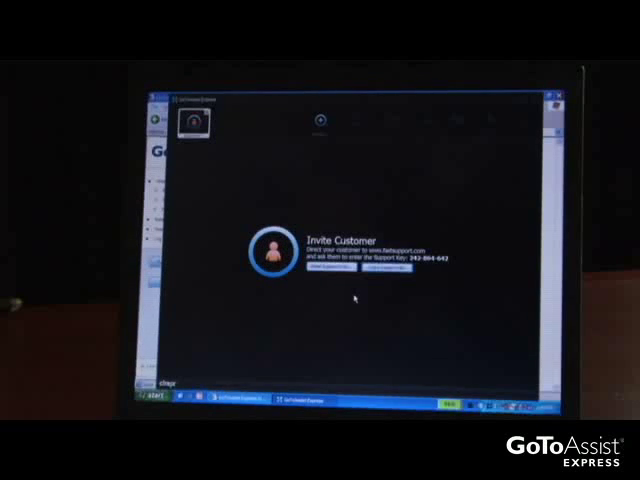